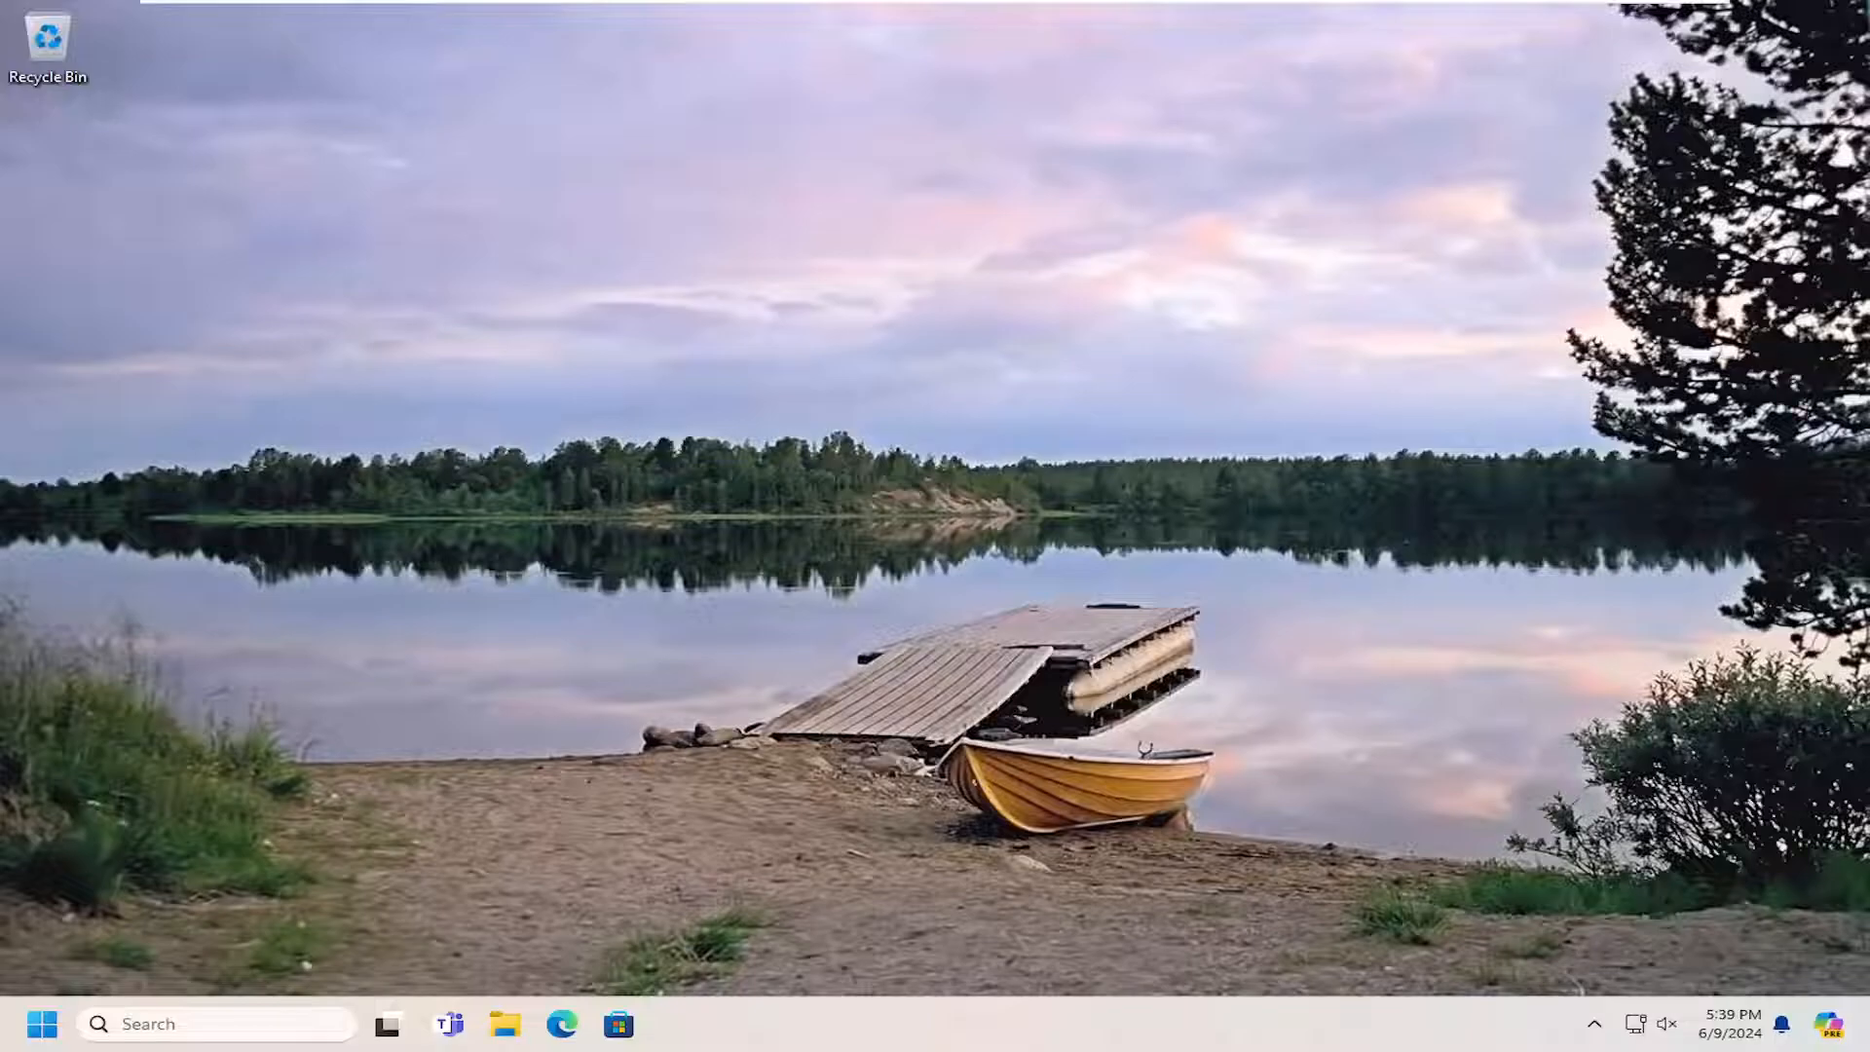
Search the Start menu for 'control pan' to launch Control Panel.
click(42, 1022)
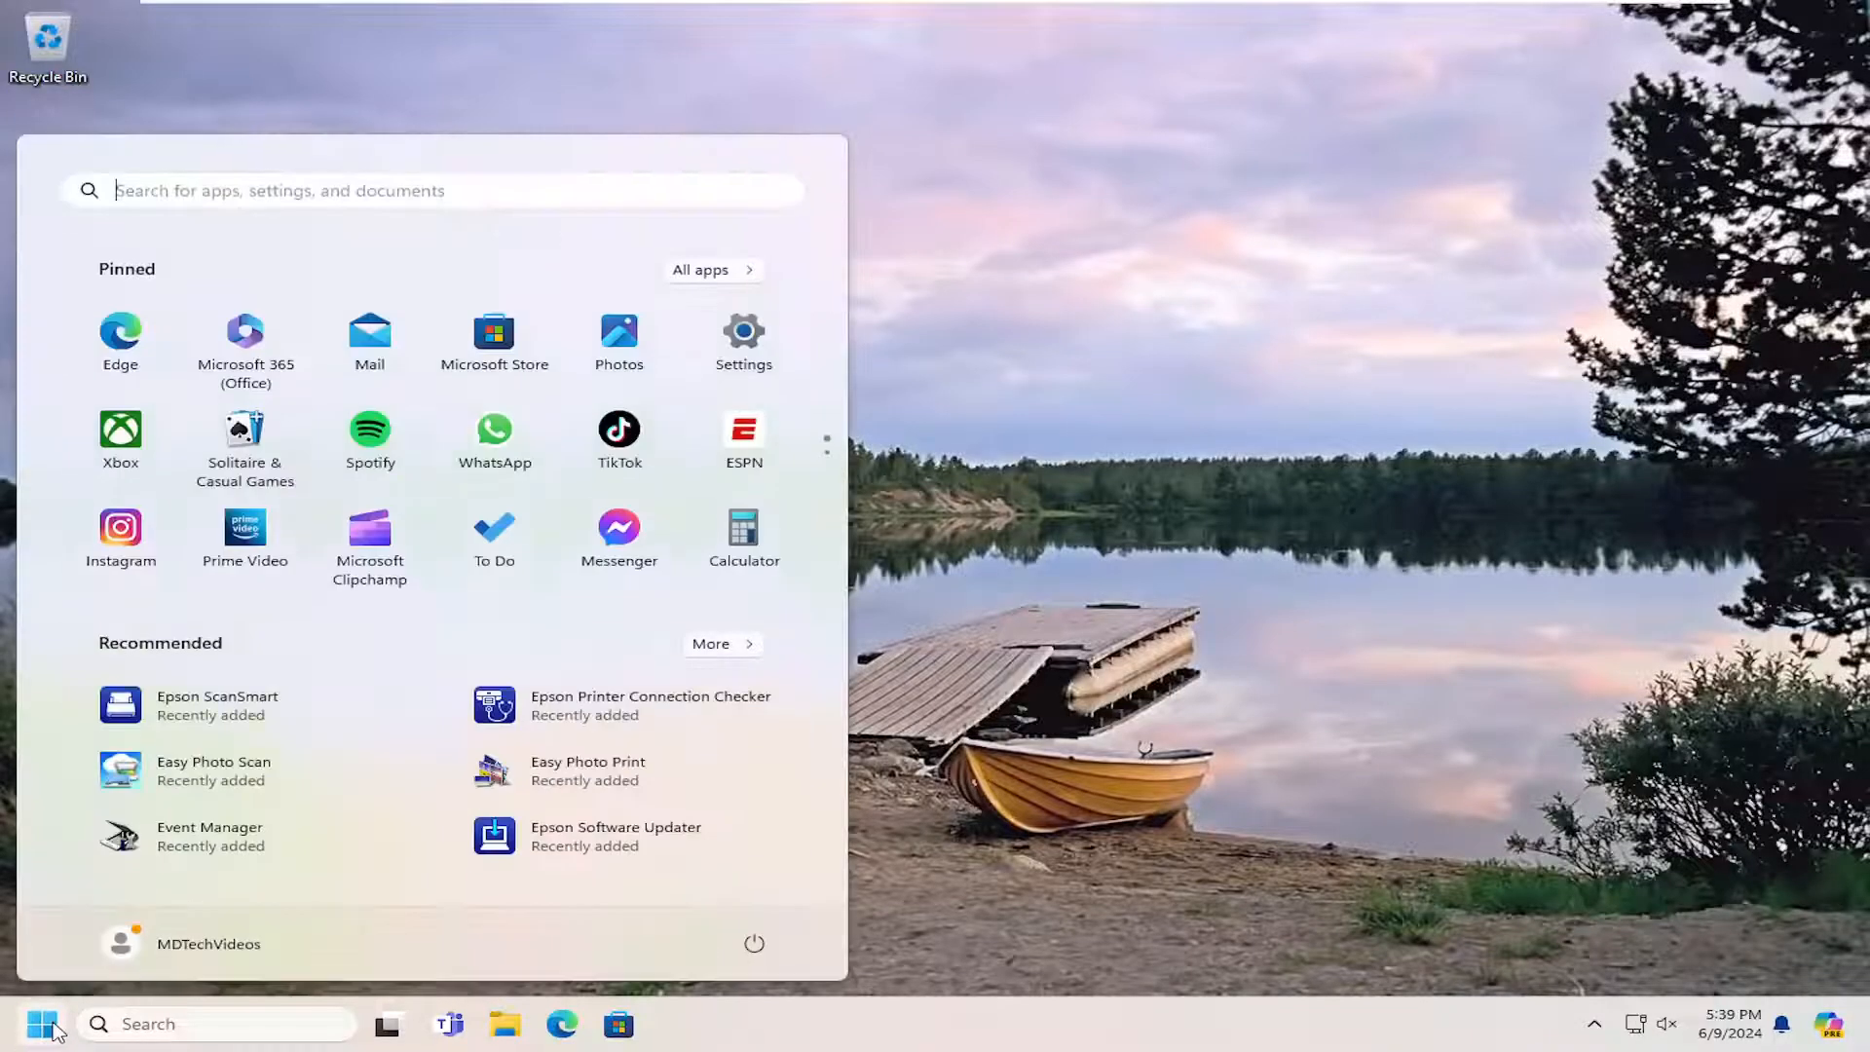
text(control pan)
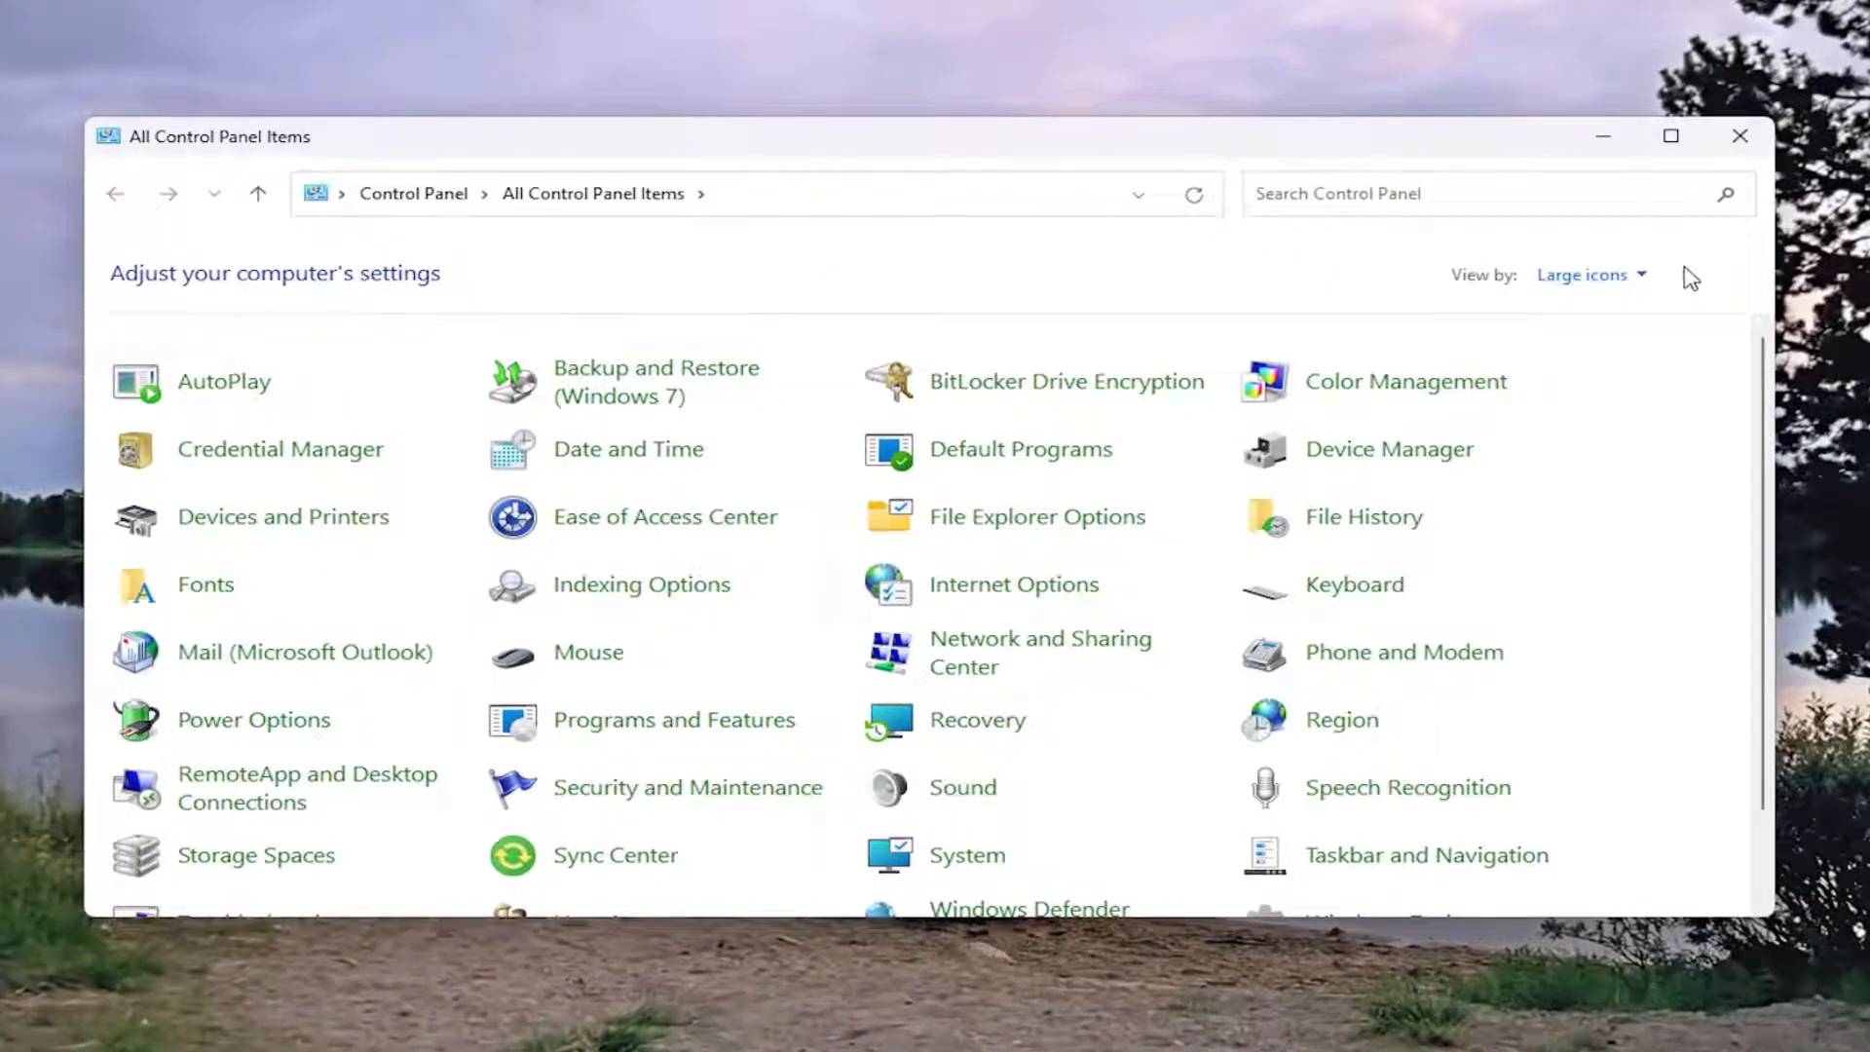
View Control Panel by Category and go into Hardware and Sound toward Devices and Printers.
click(1587, 274)
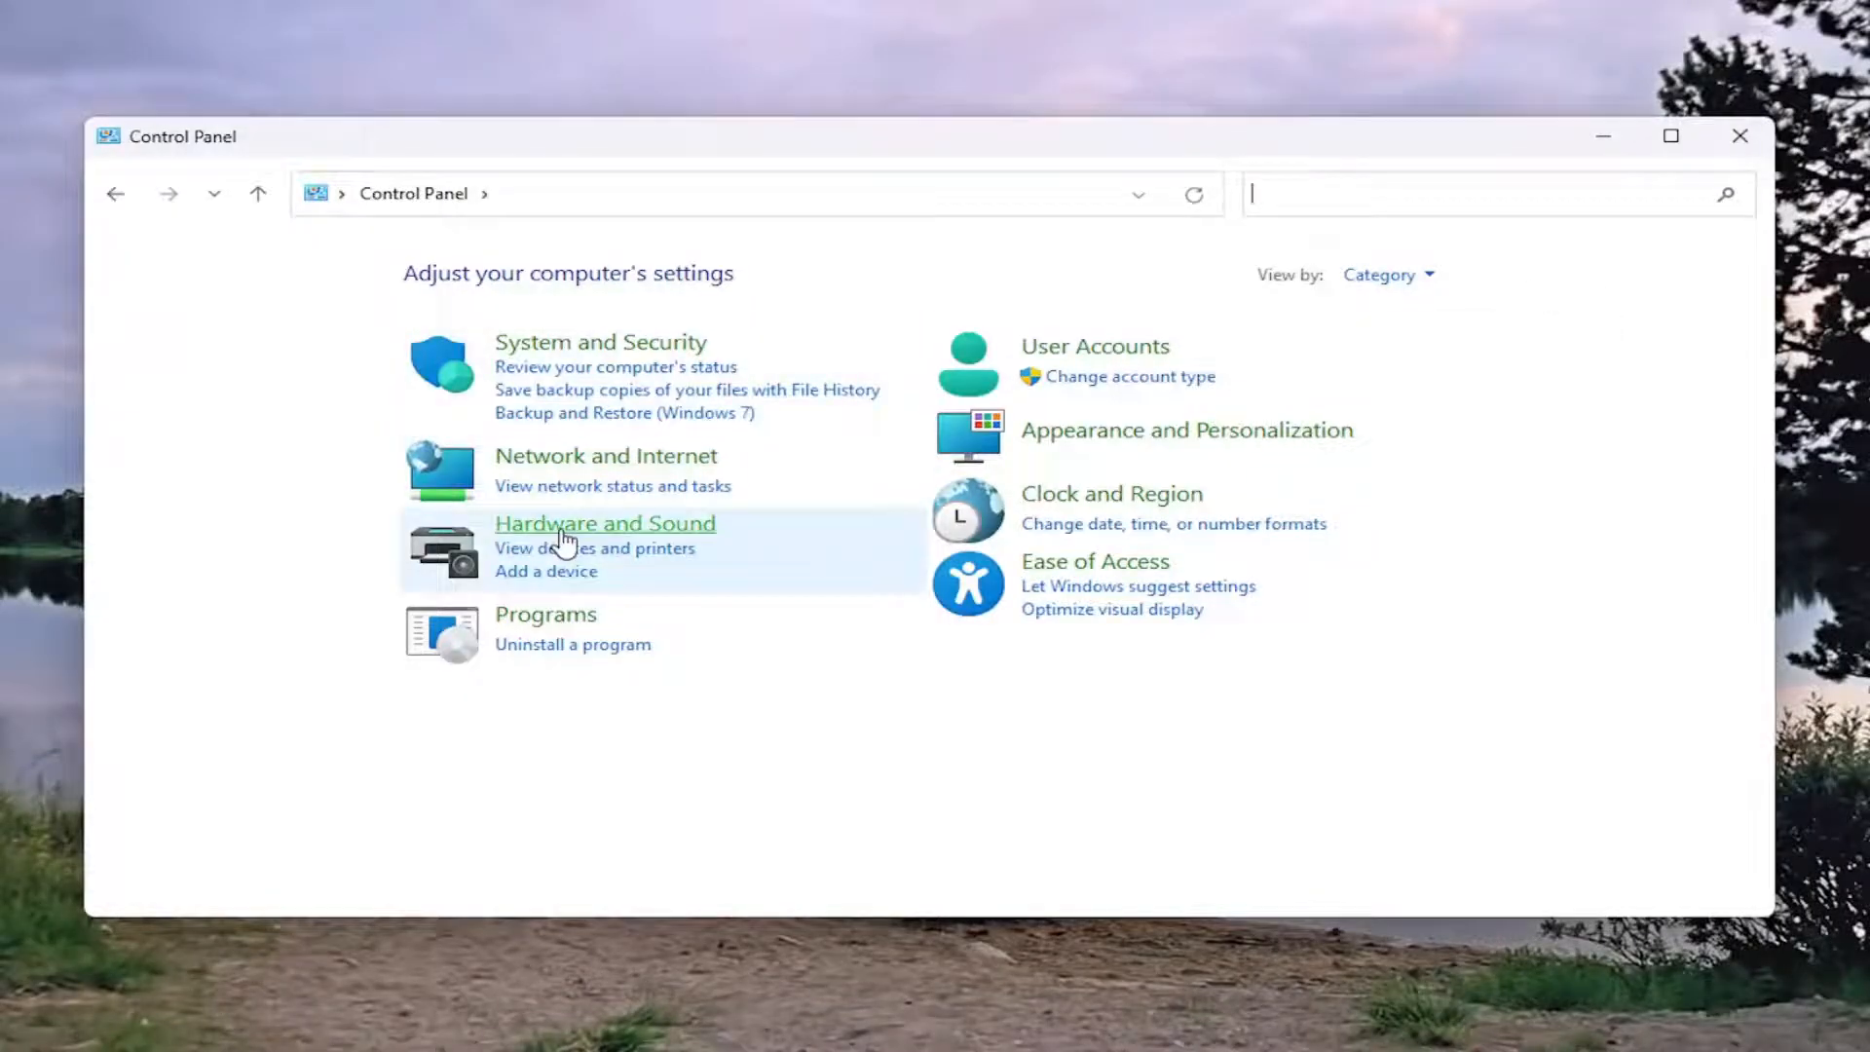
click(604, 522)
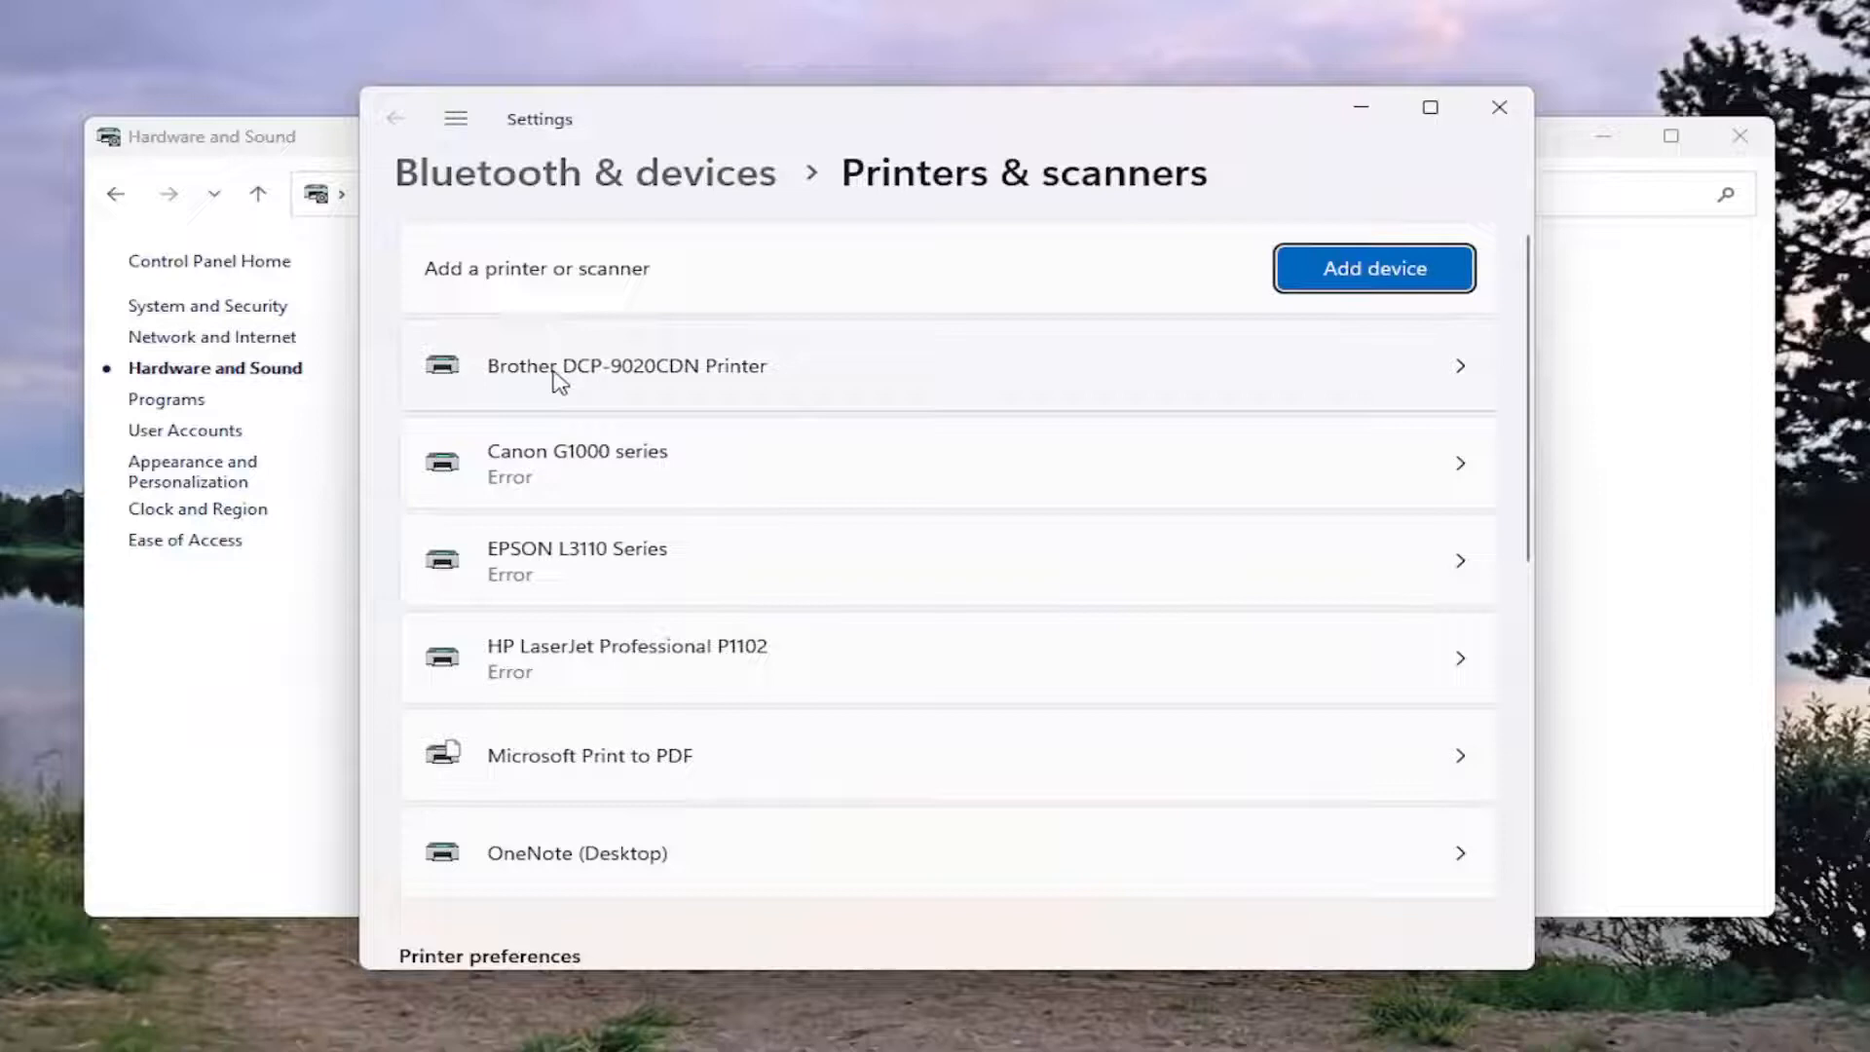
Select the Brother DCP-9020CDN Printer and bring up its Printing preferences dialog.
click(625, 367)
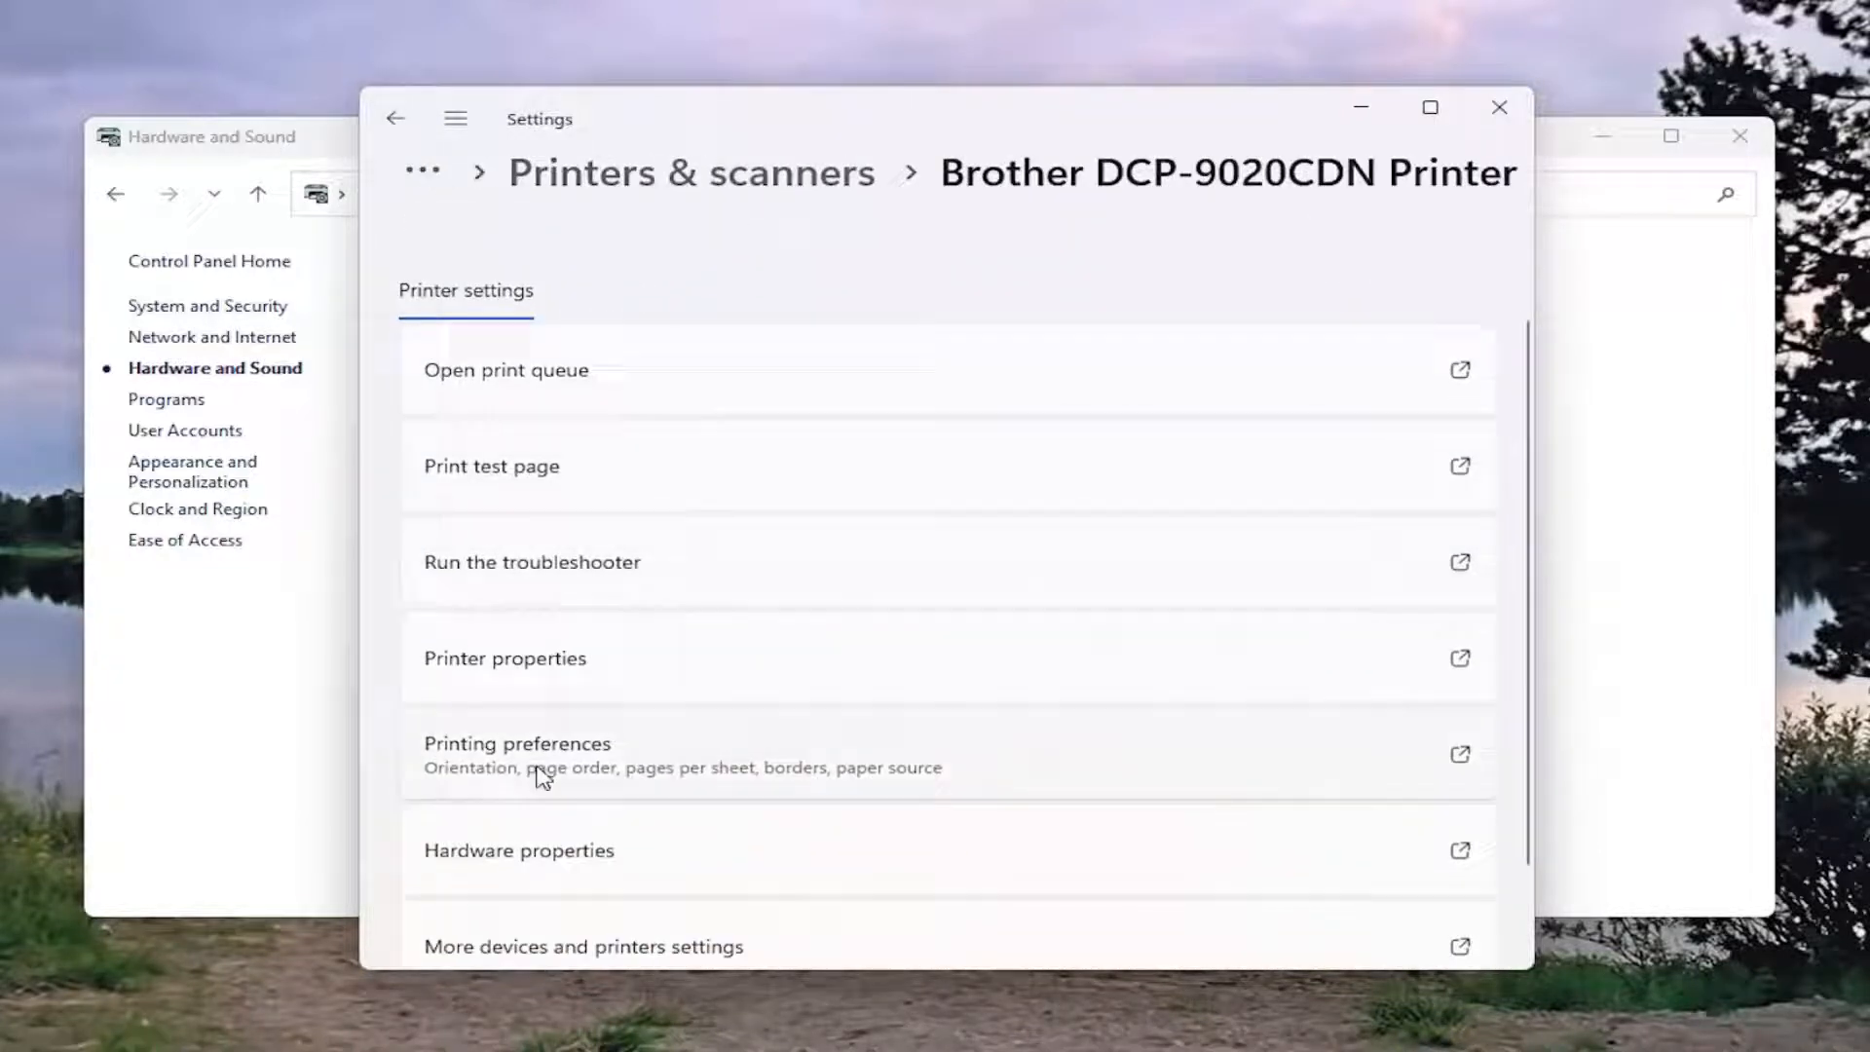
click(518, 742)
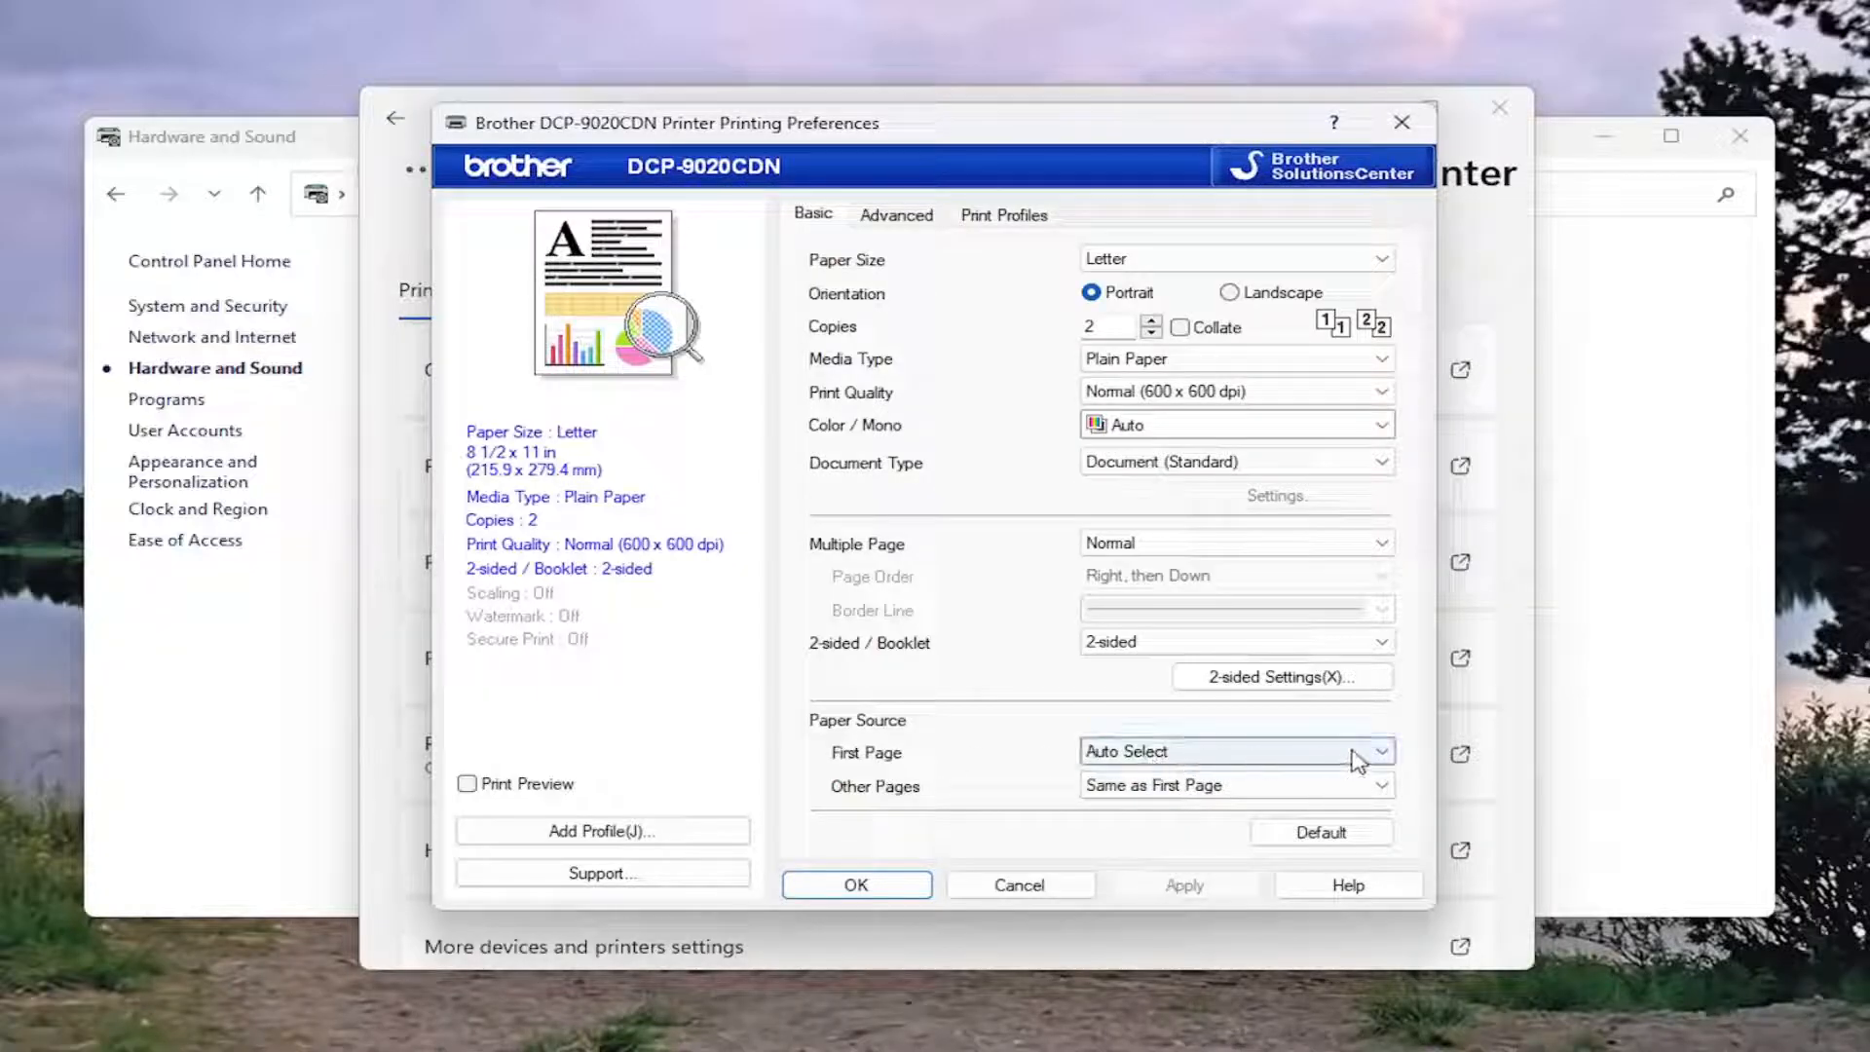
Inspect the First Page Paper Source choices (Tray1, Manual) and keep Auto Select.
click(1379, 749)
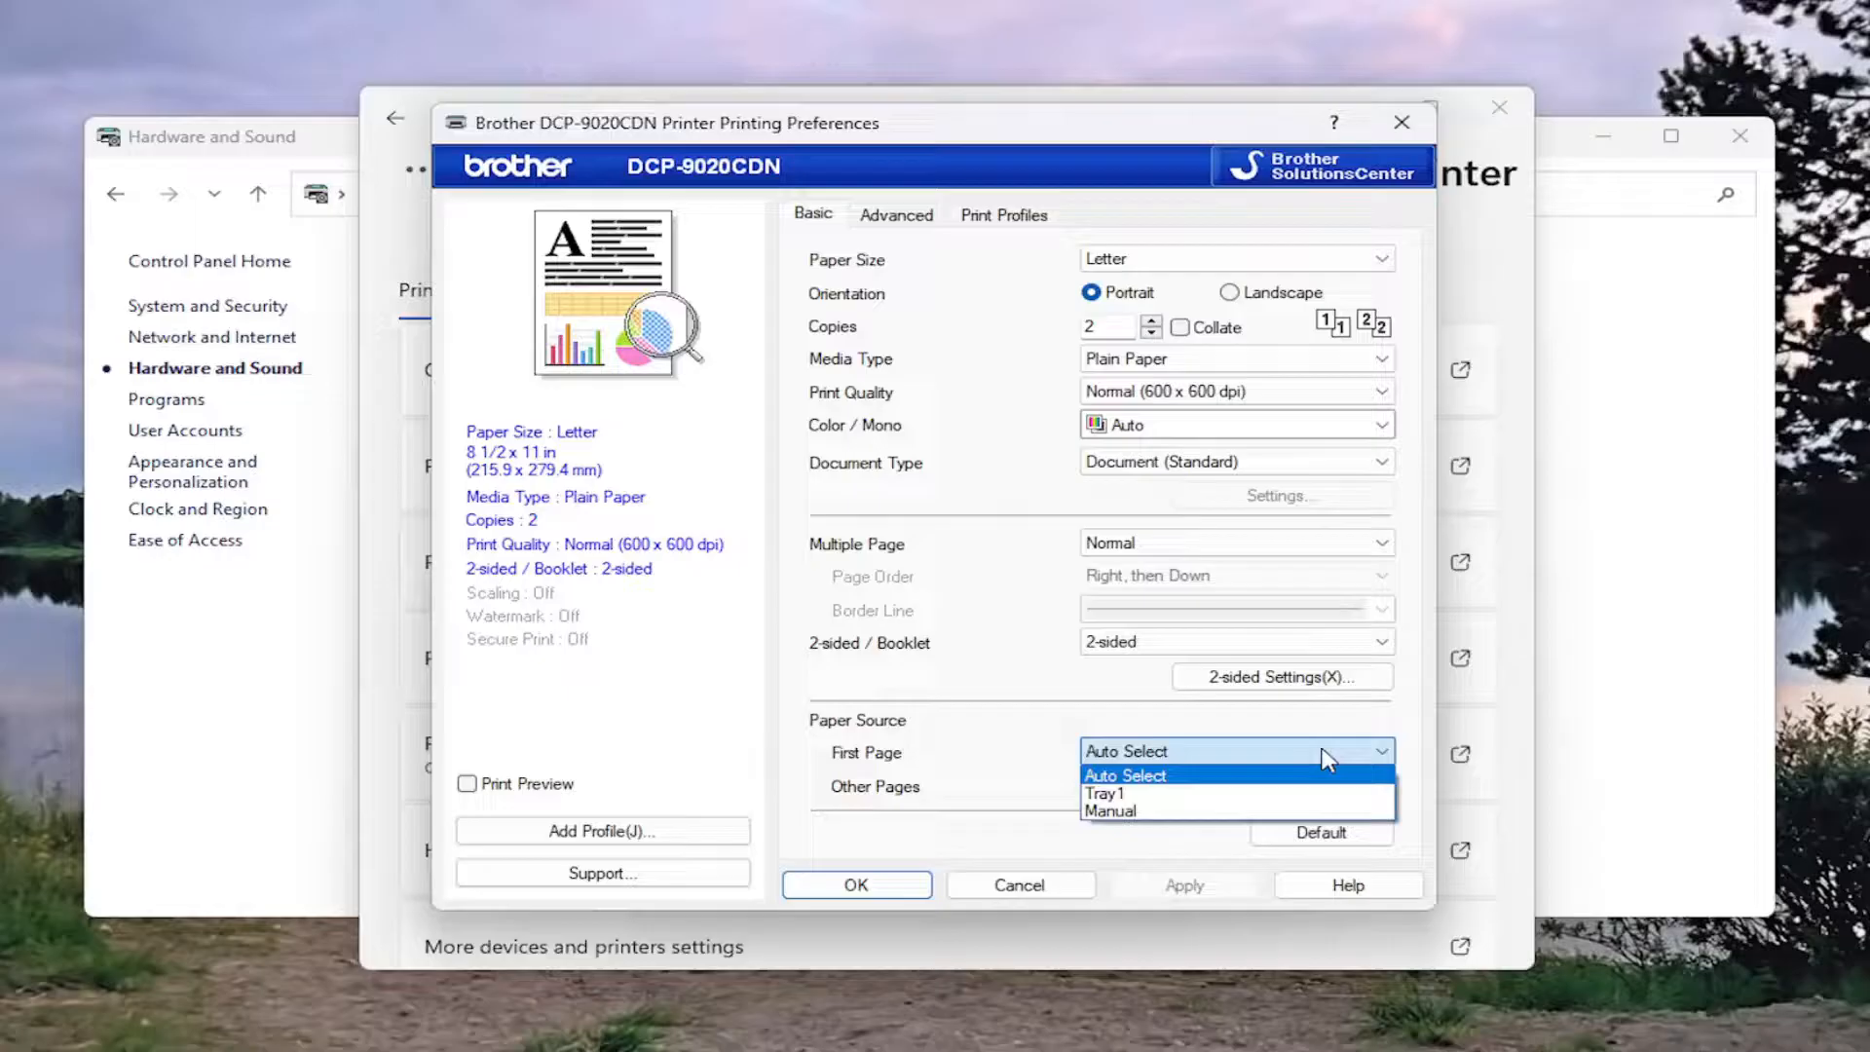
mouse_move(1109, 810)
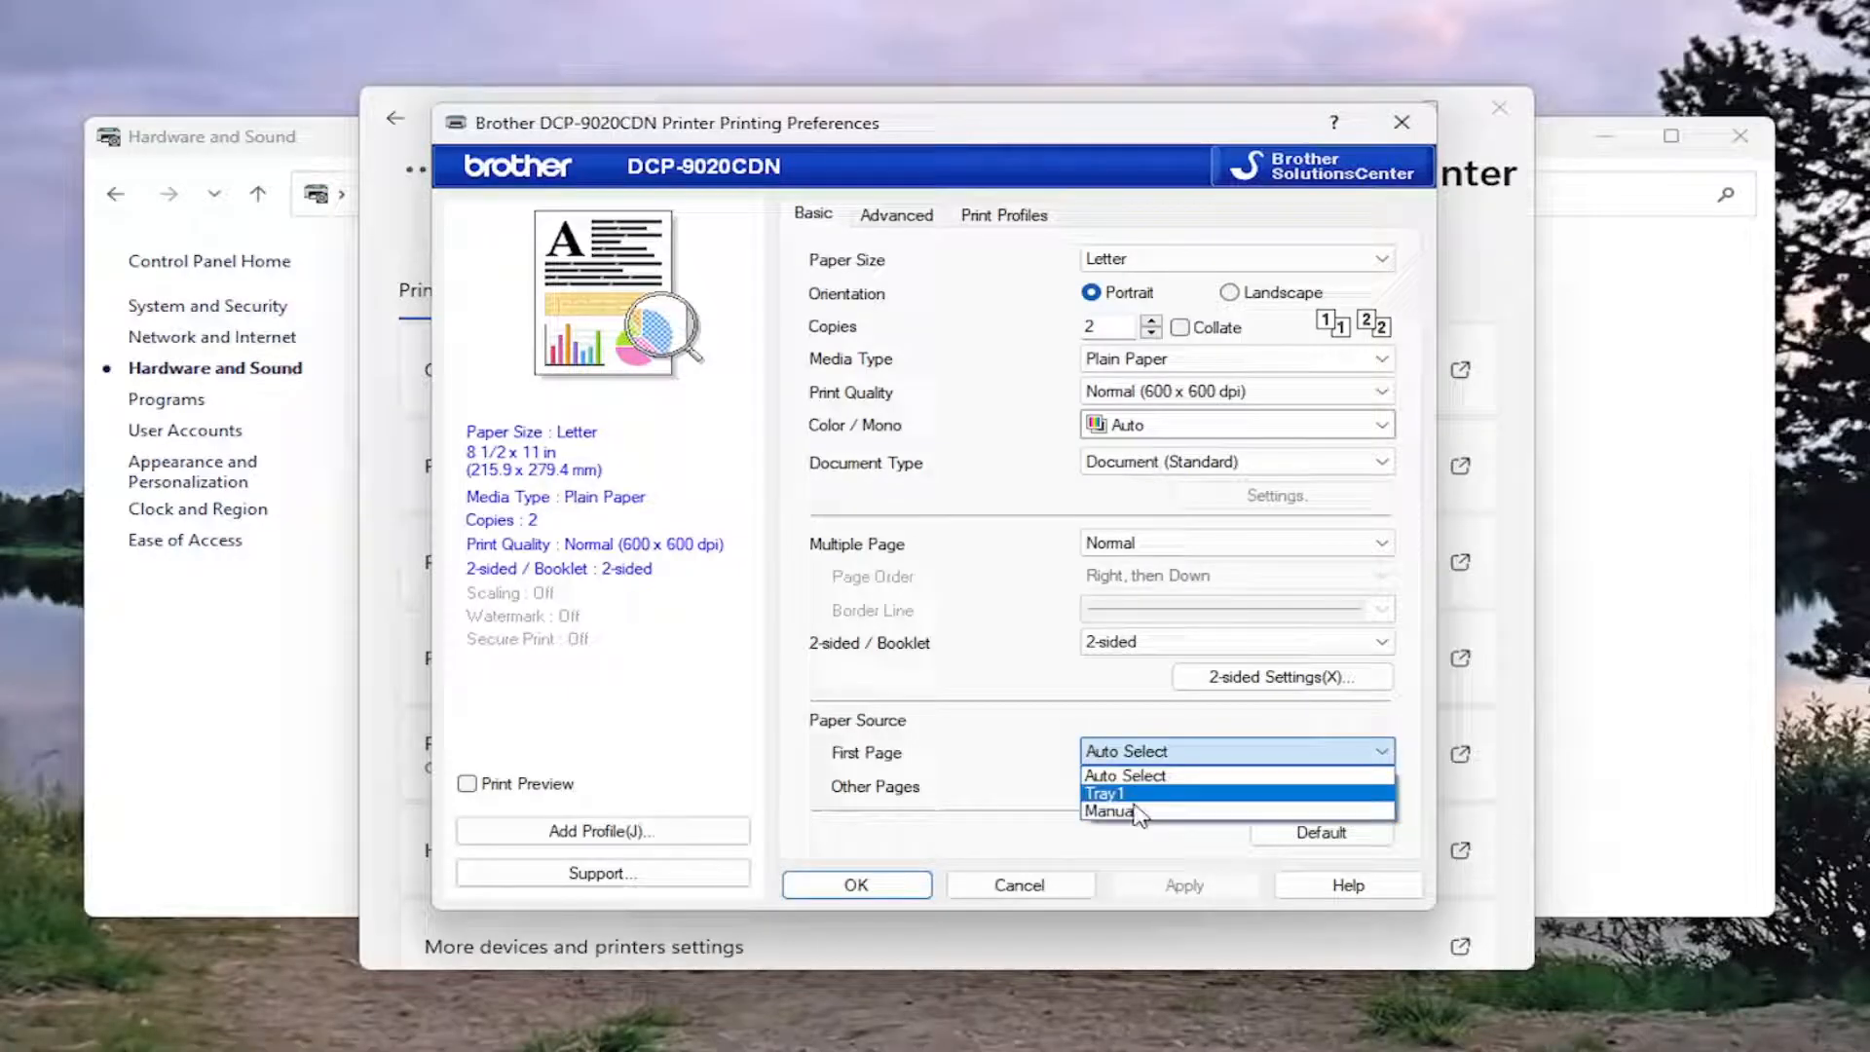
click(1124, 775)
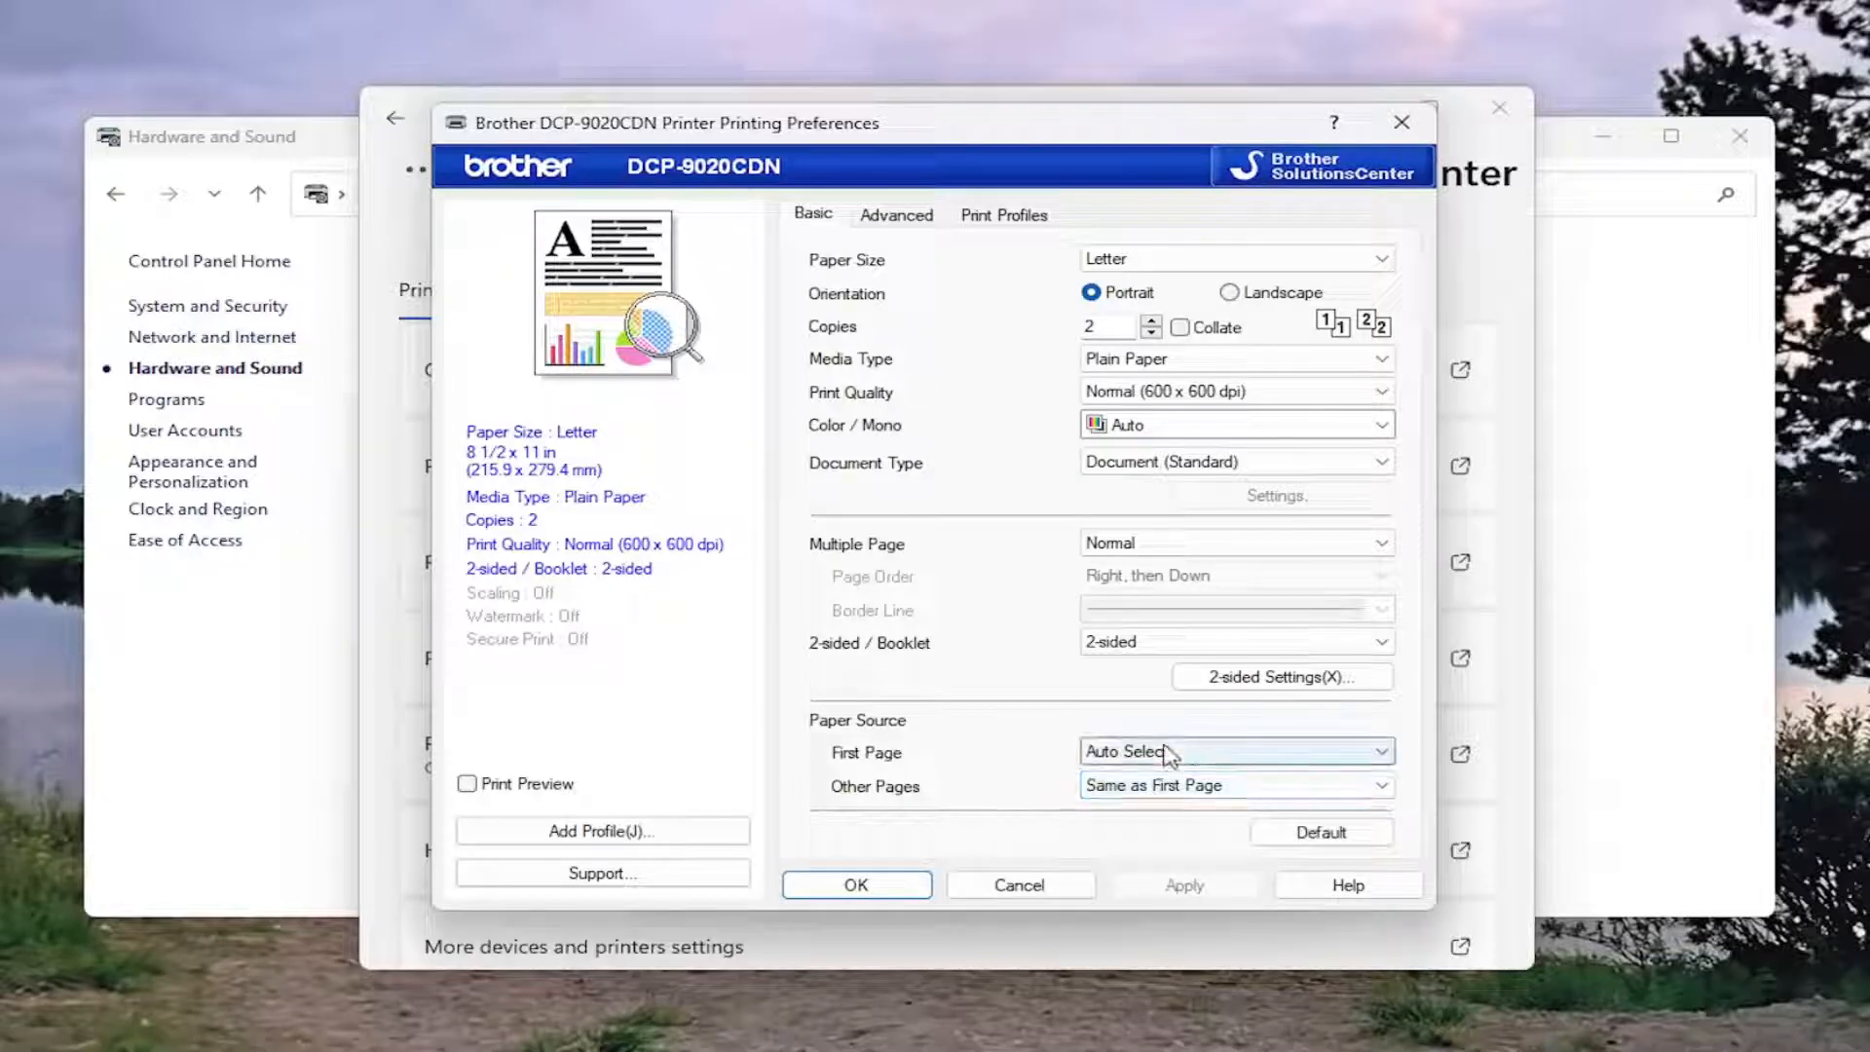
click(1235, 751)
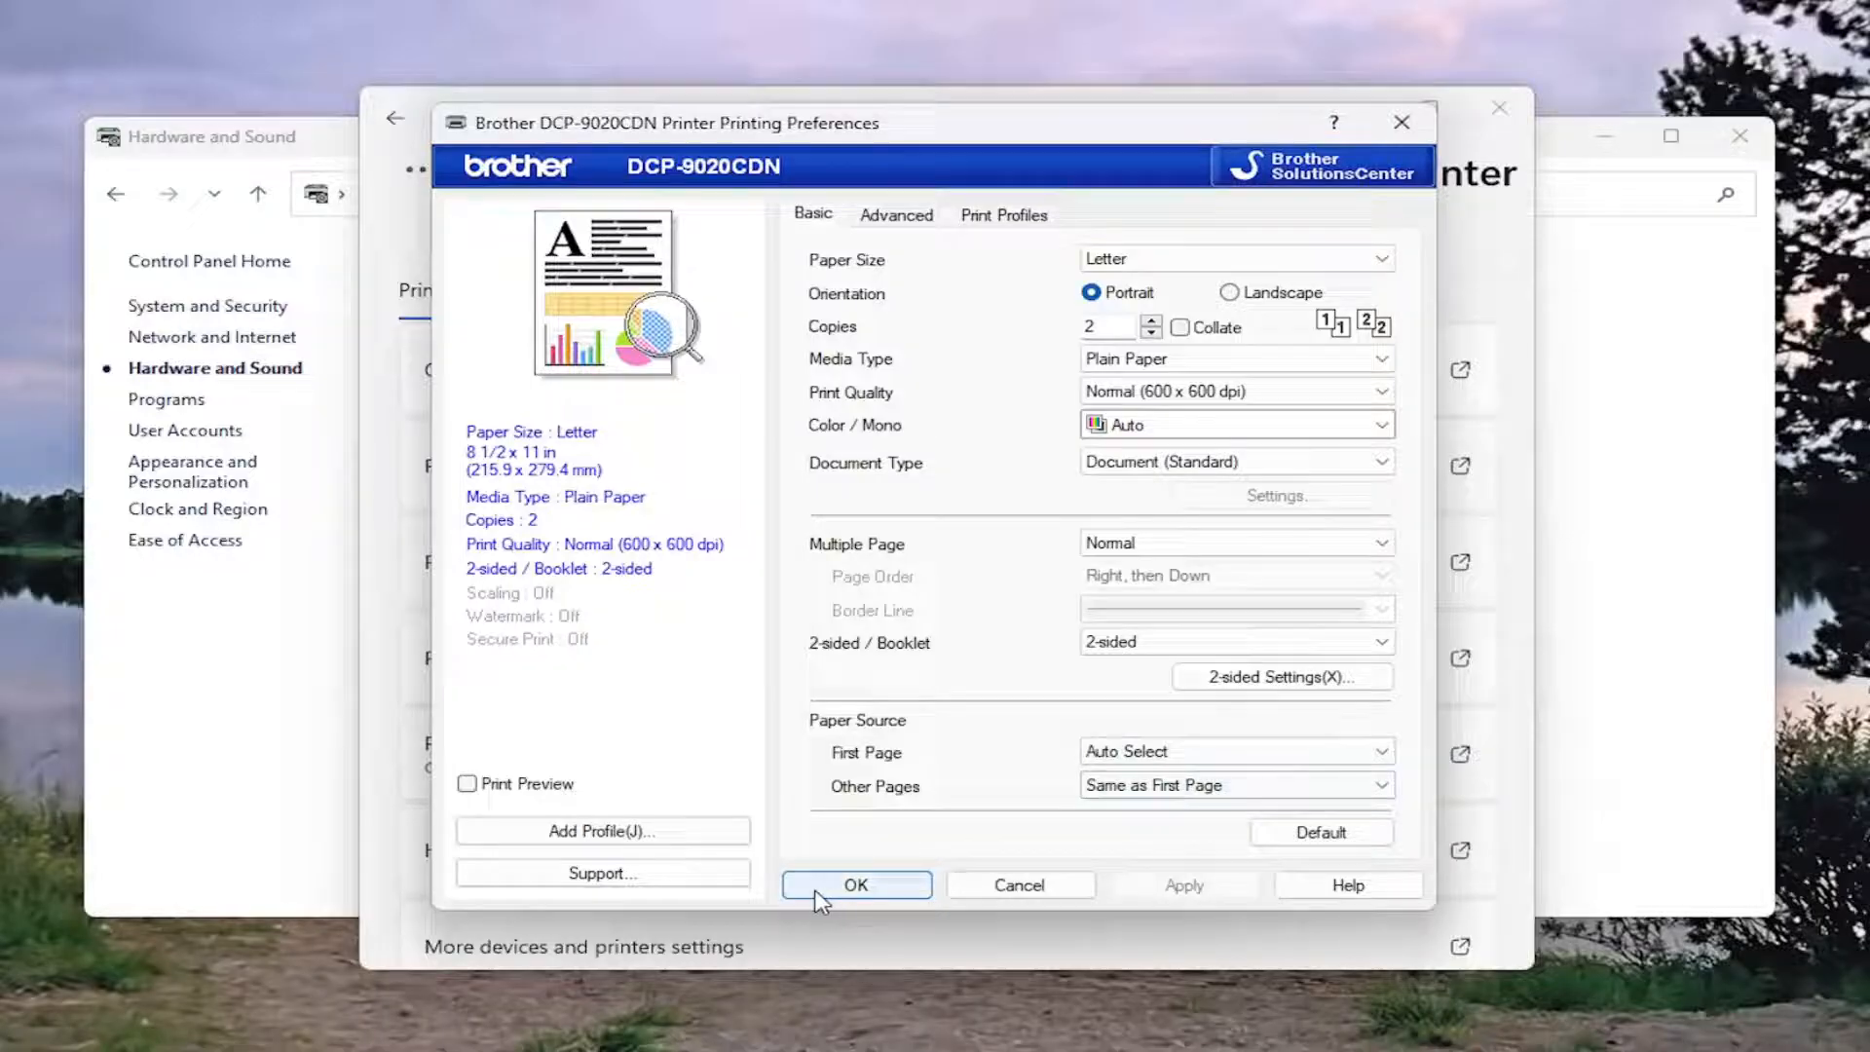
Confirm the printing preferences with OK and close the Settings window.
click(855, 884)
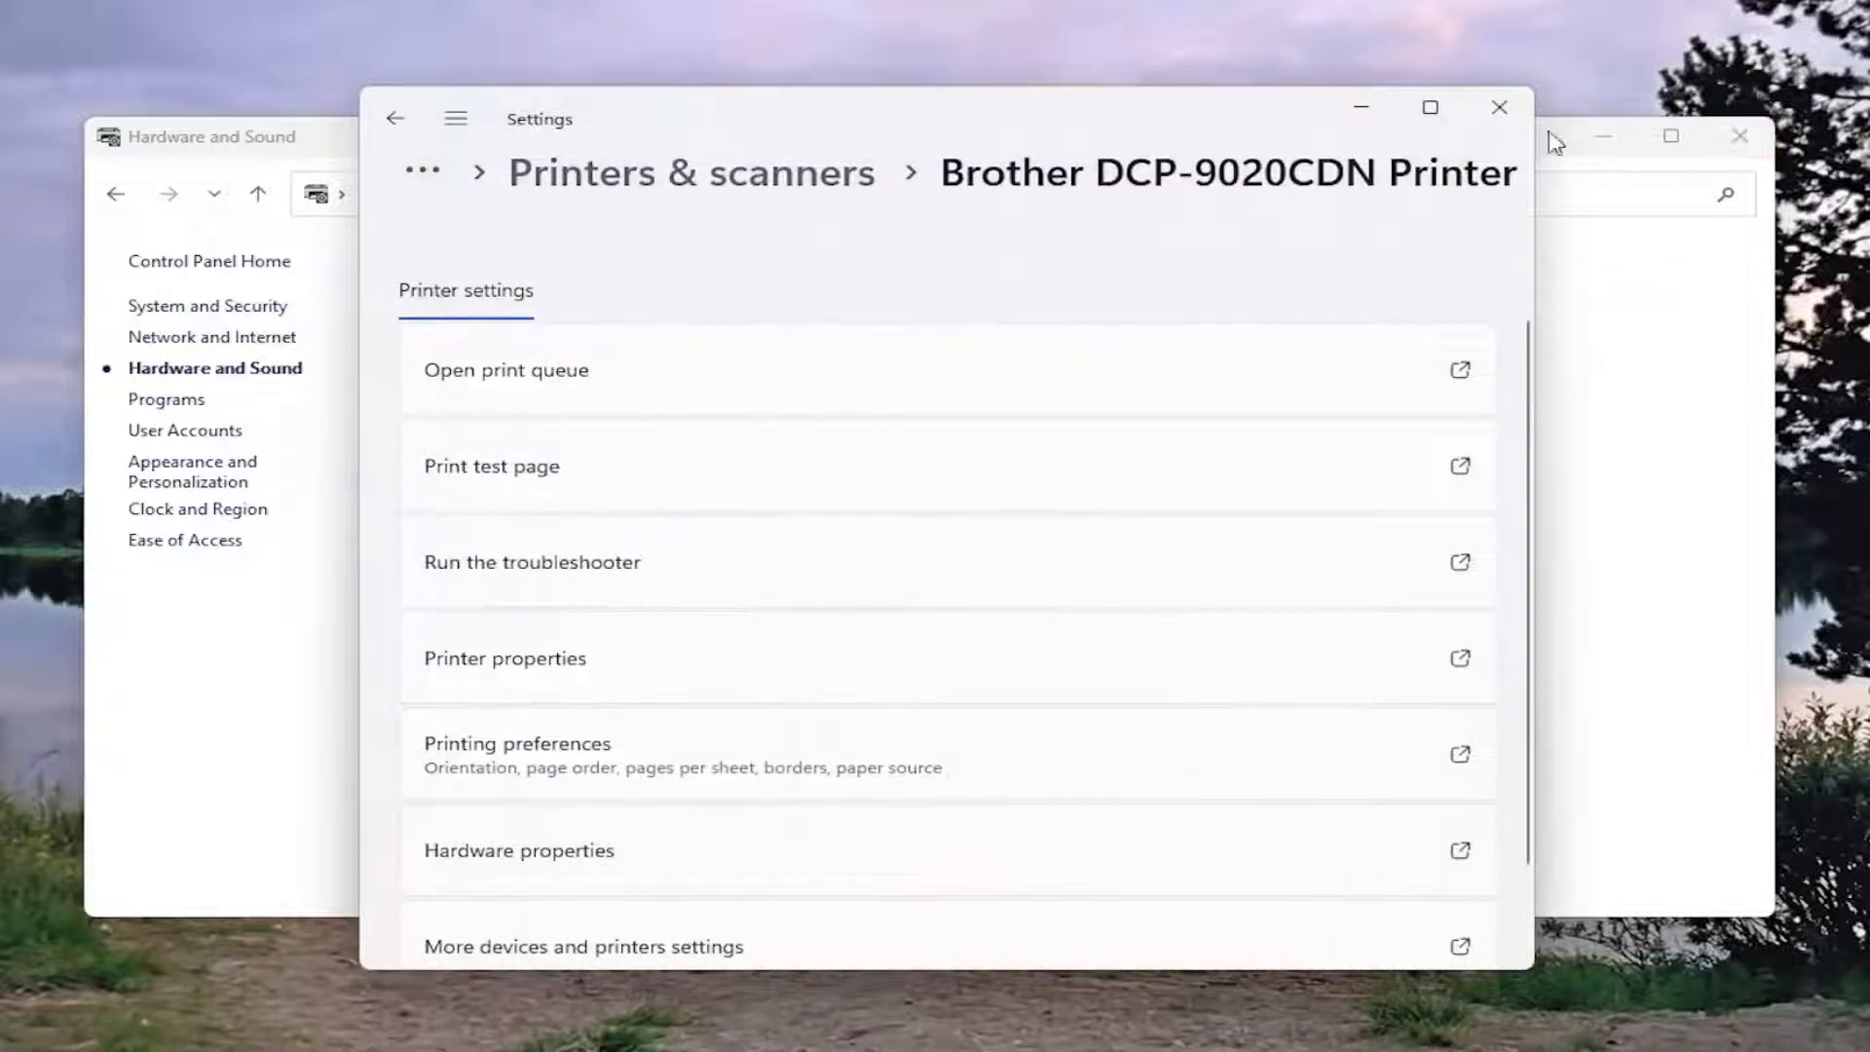
click(1500, 107)
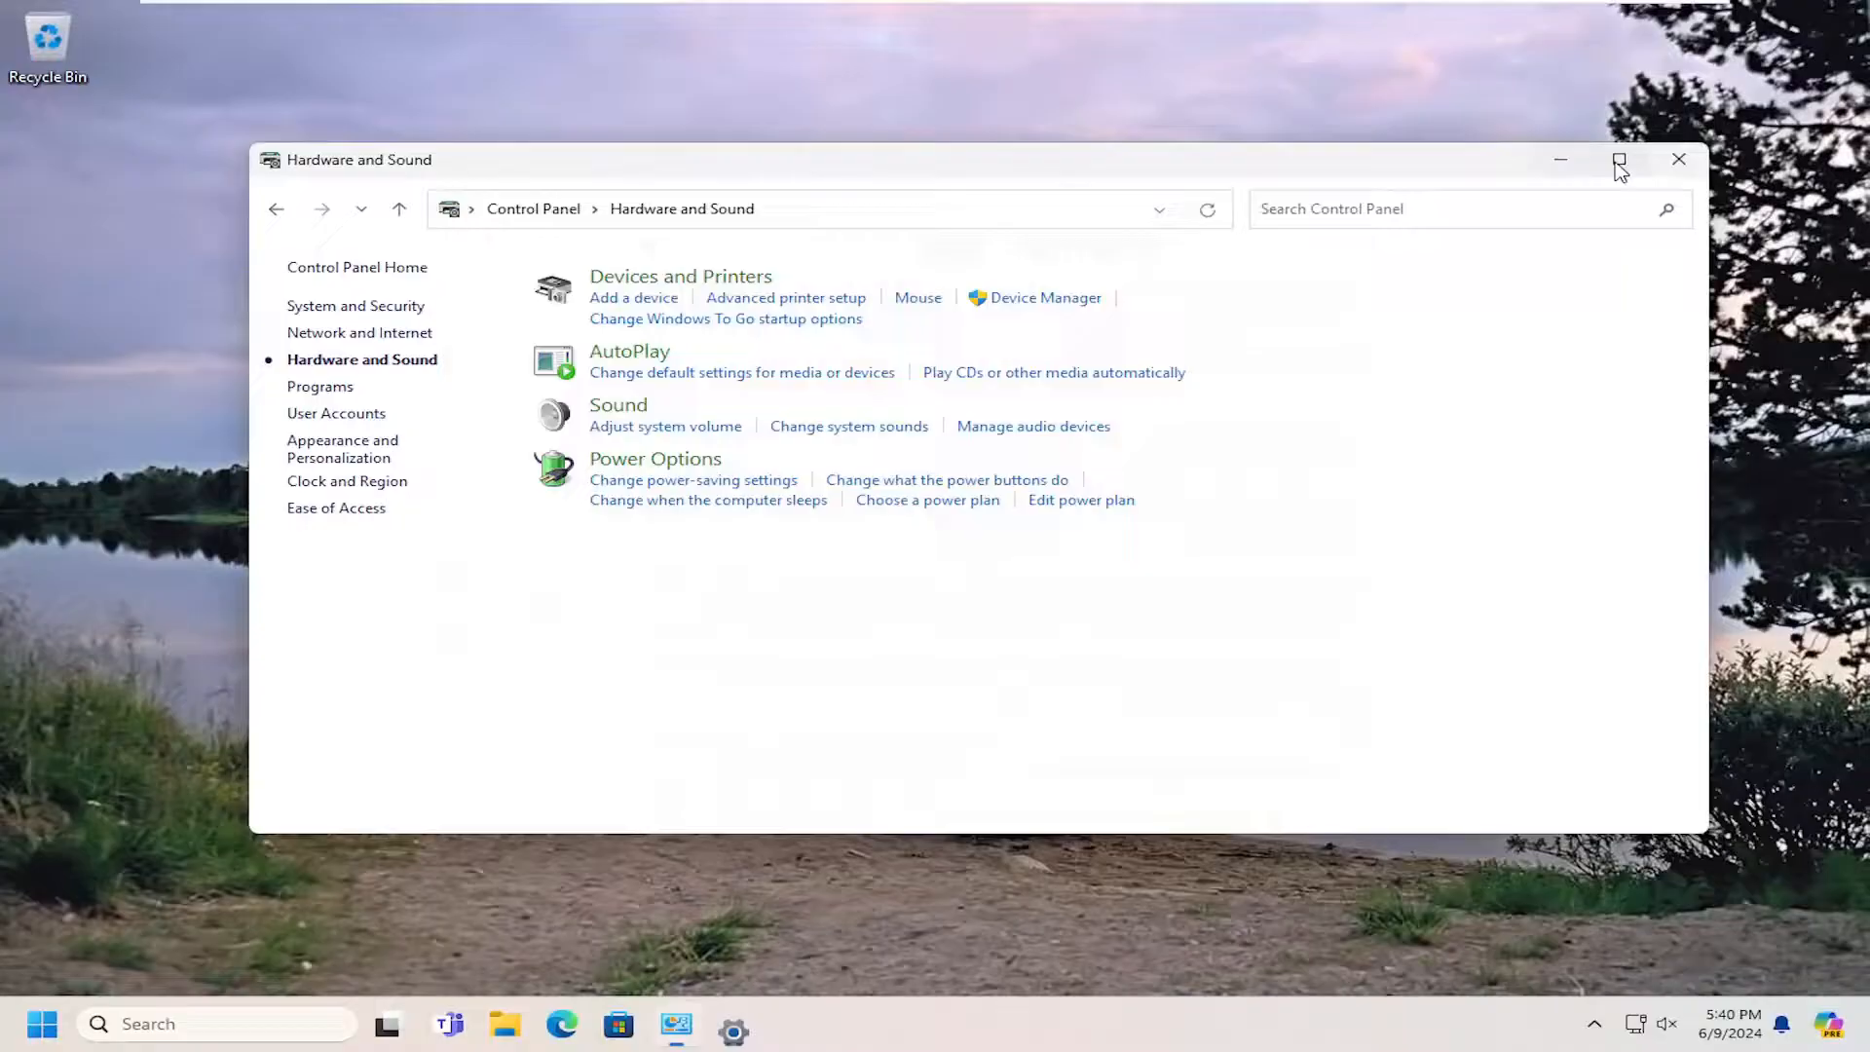